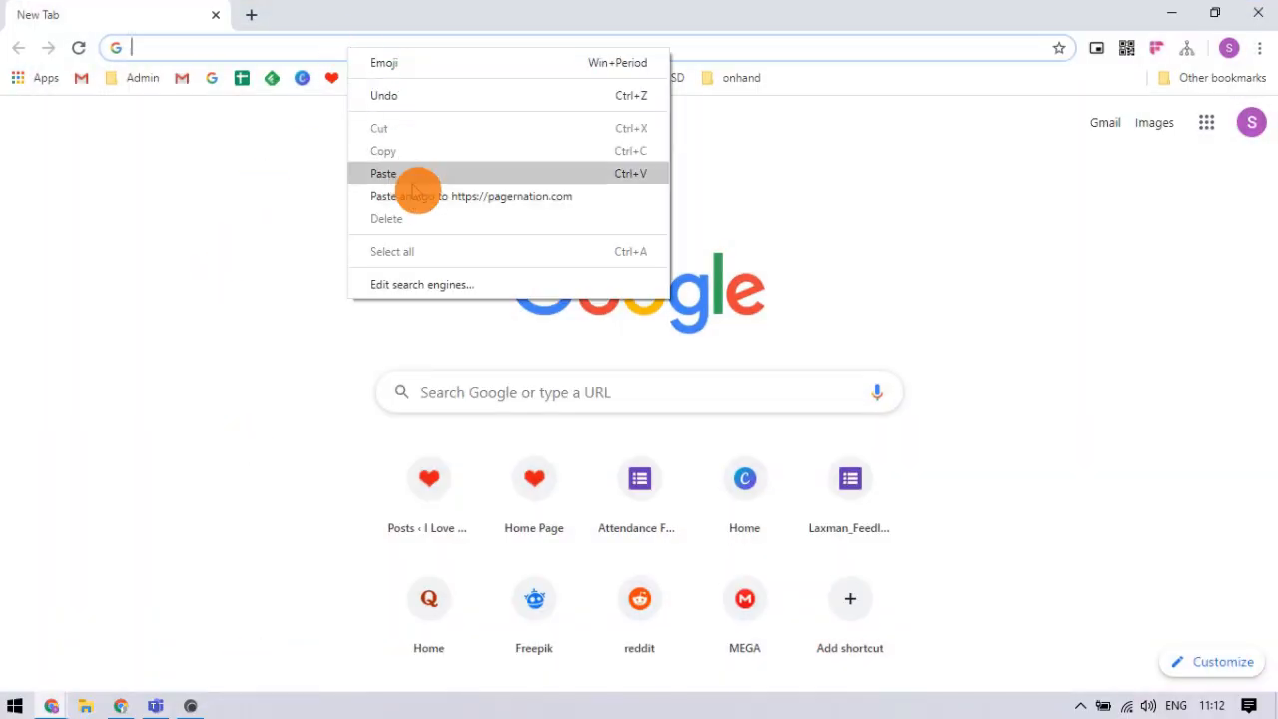
click(471, 196)
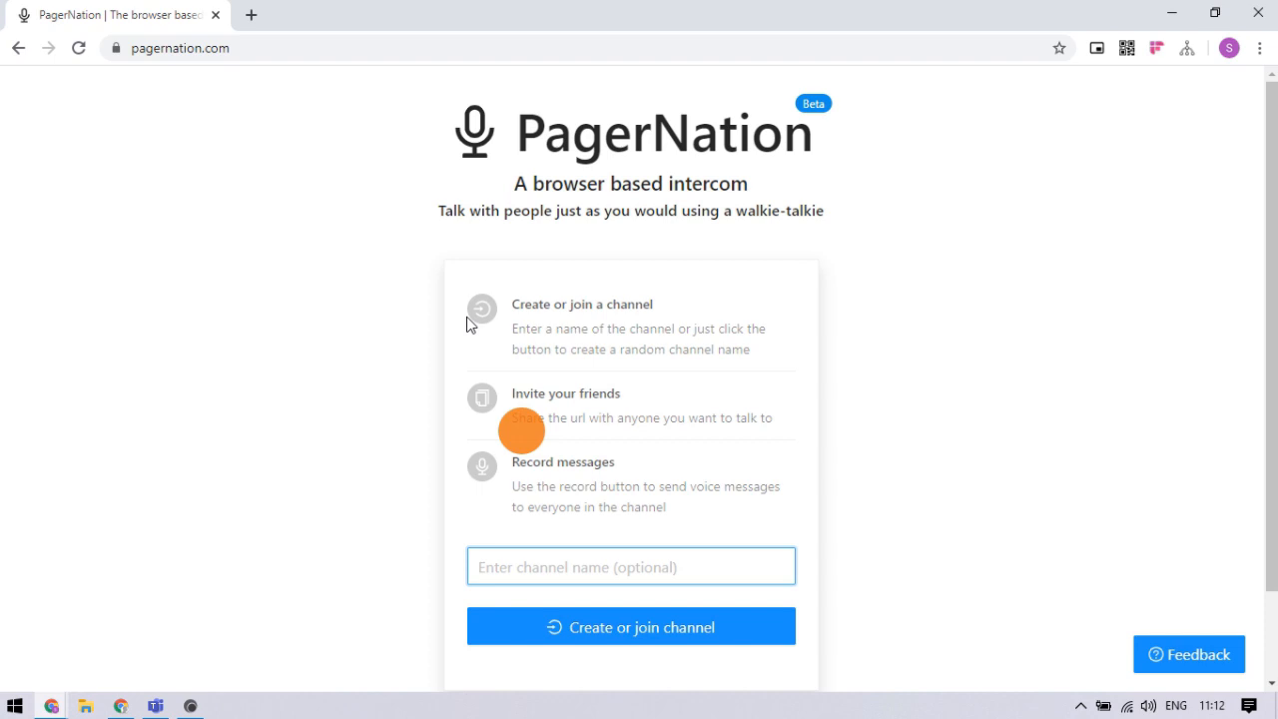
- Enter 'ILFS', pick the ILFSlalala suggestion, and create or join that channel
click(630, 566)
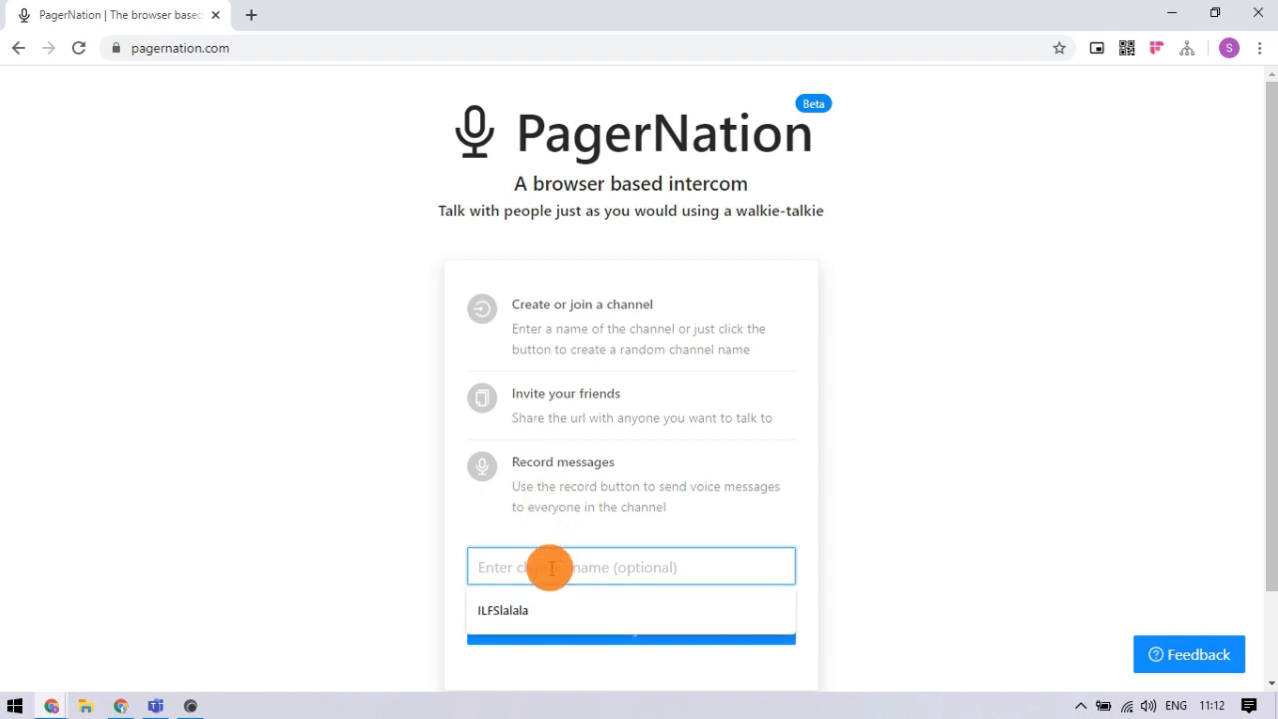
text(ILFSlalala)
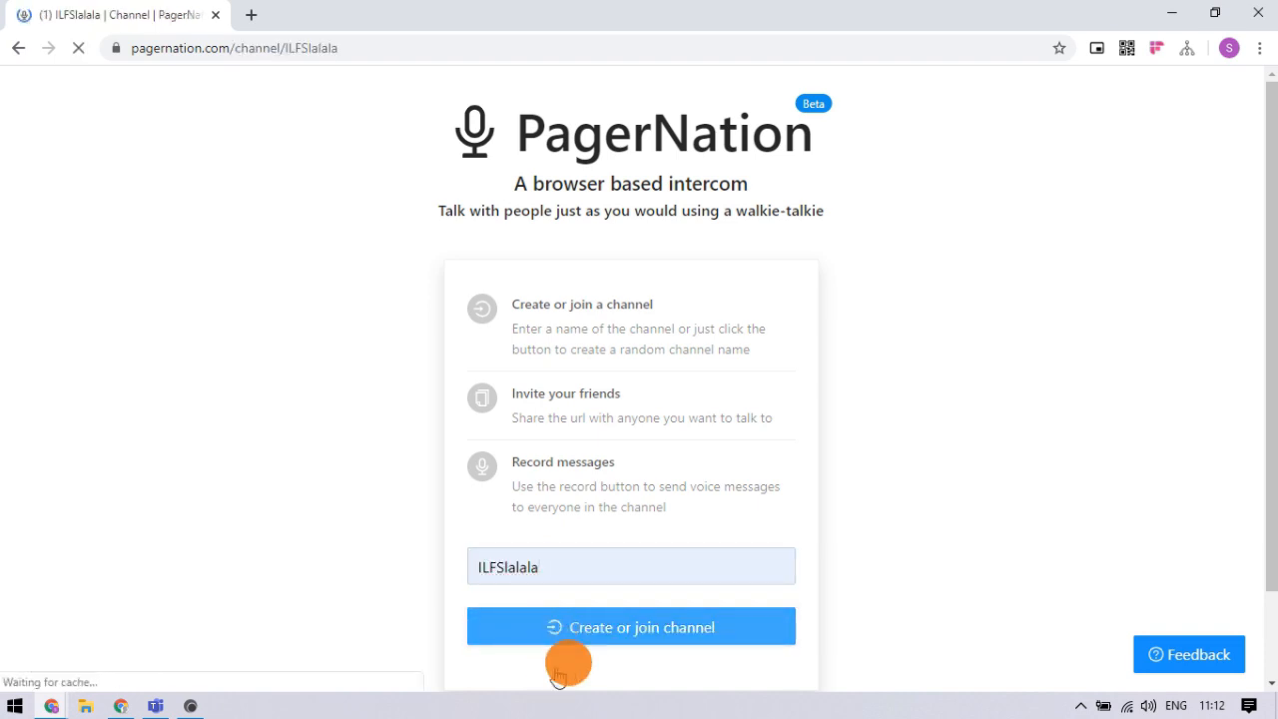
click(630, 626)
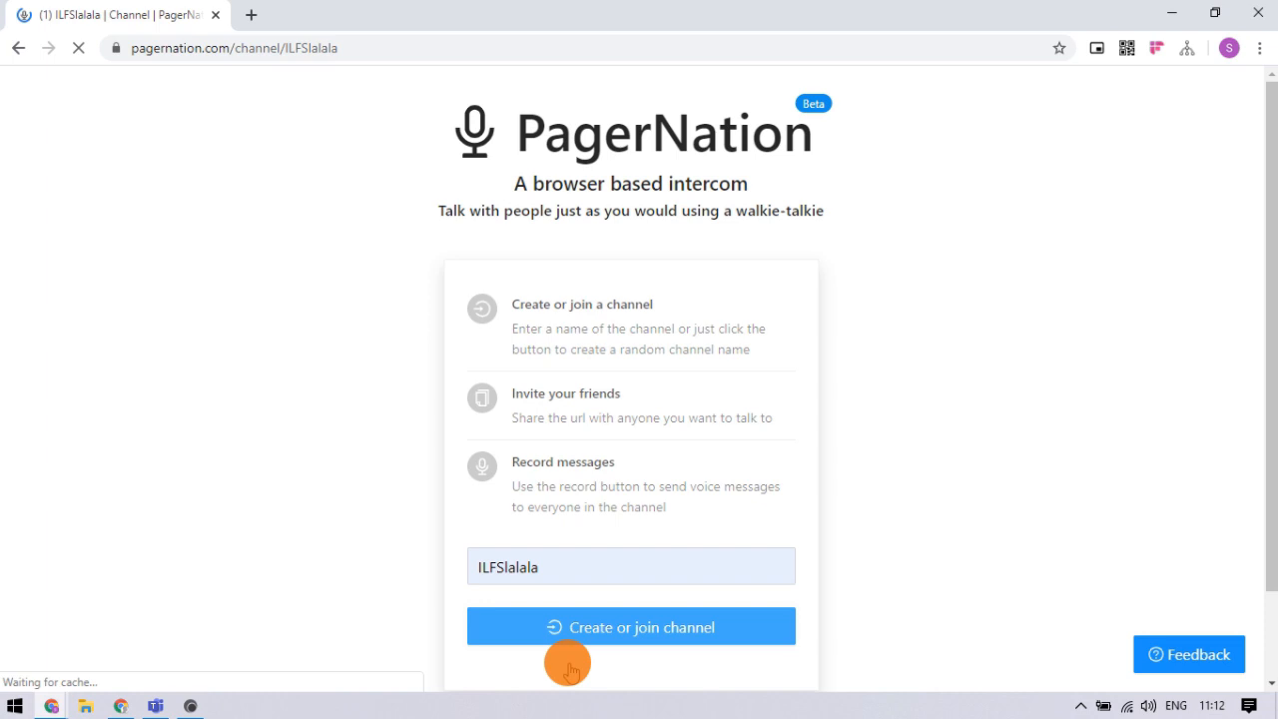
click(630, 626)
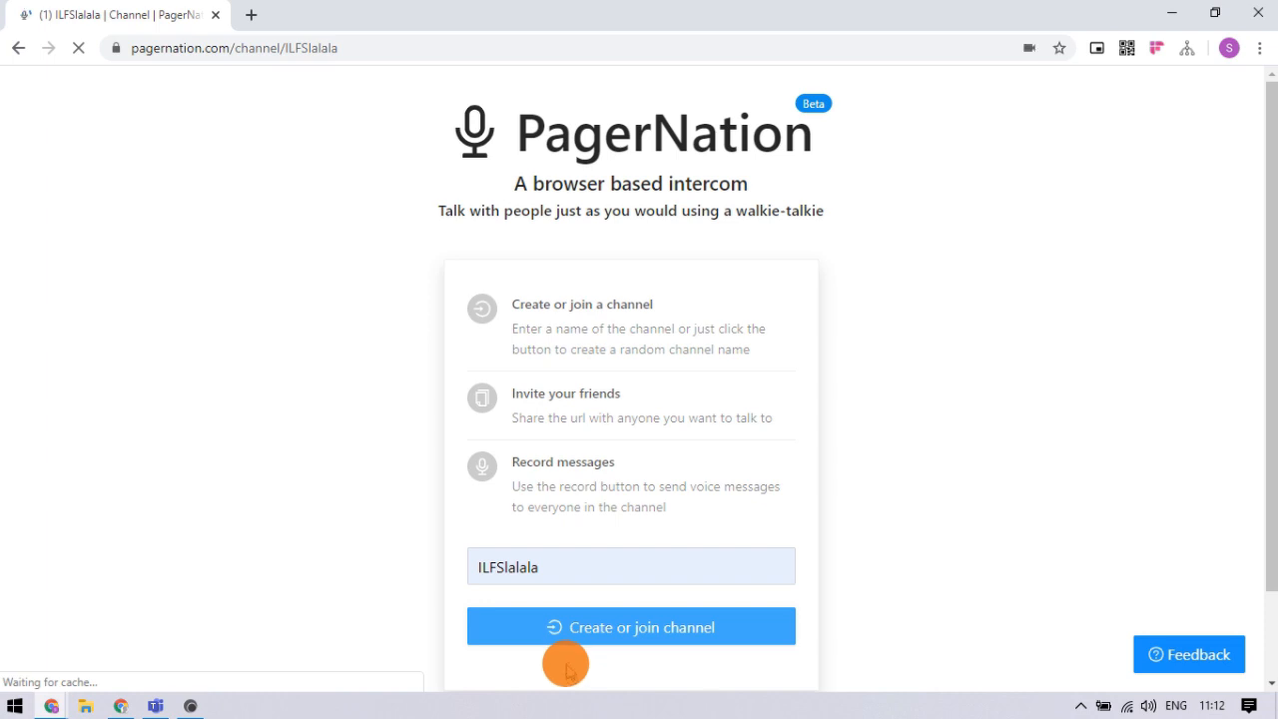
- Allow microphone access, then view and close the three-member participant list
click(630, 626)
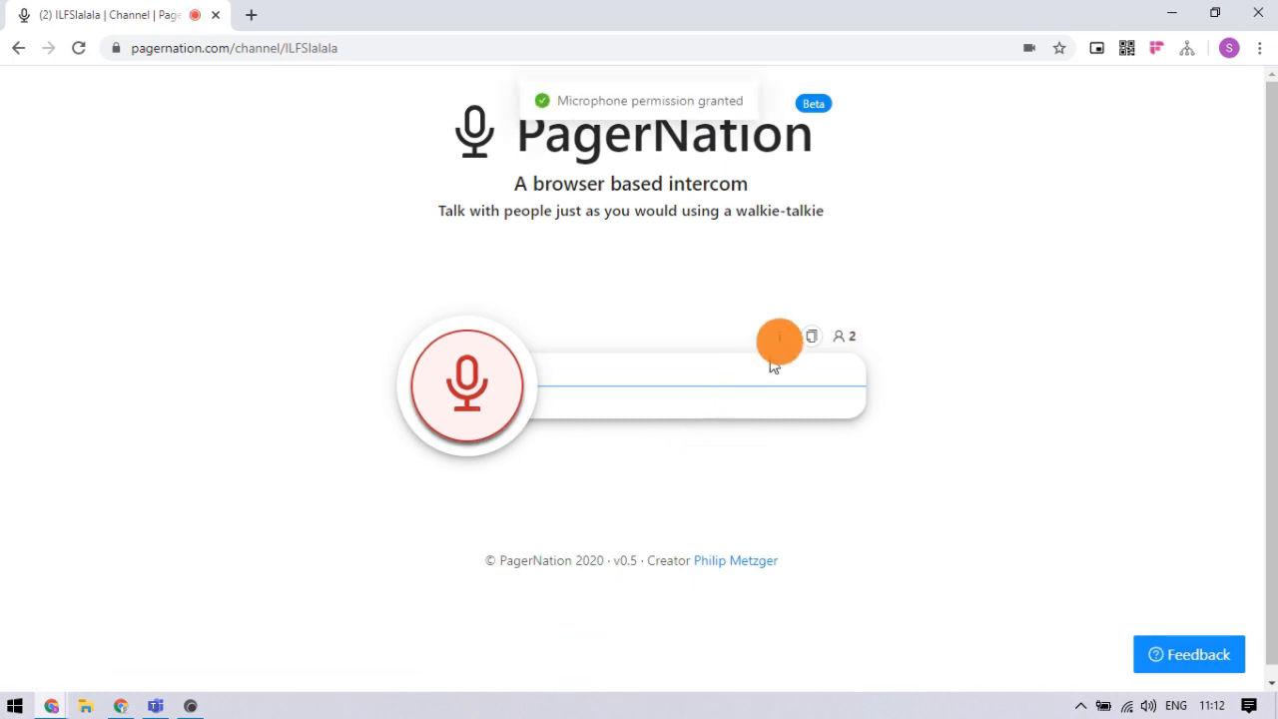
click(811, 335)
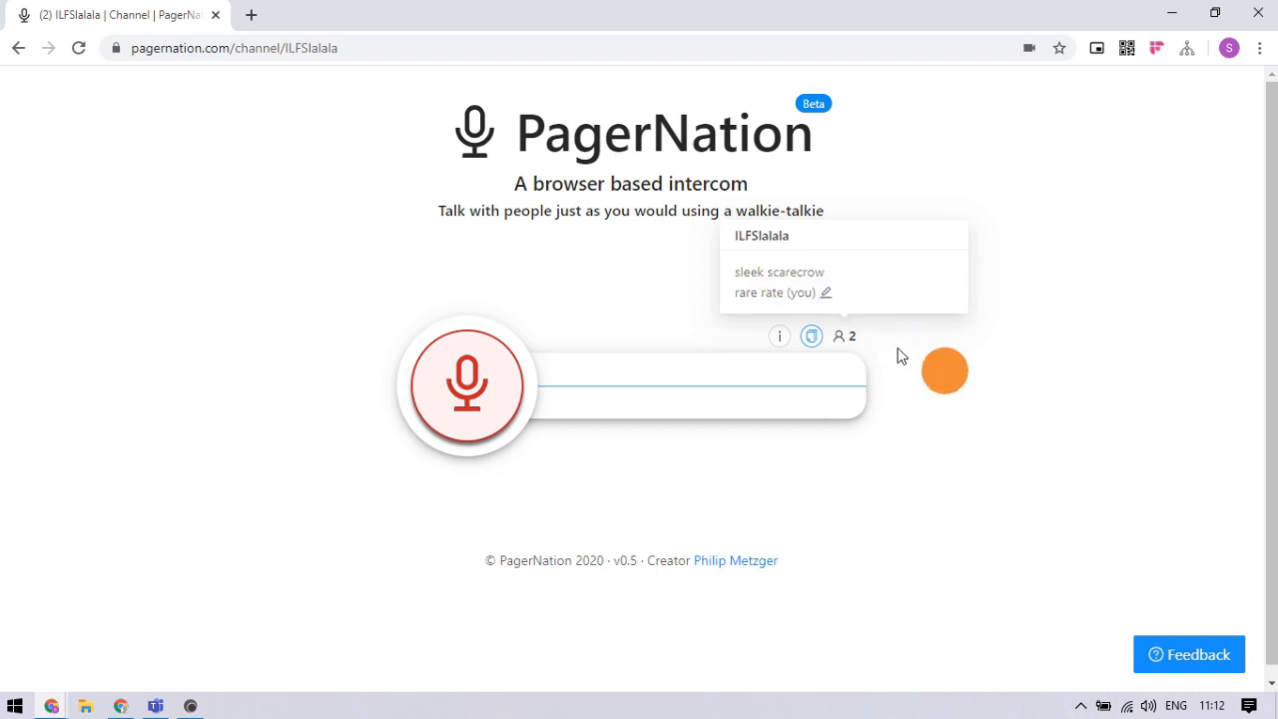
click(466, 386)
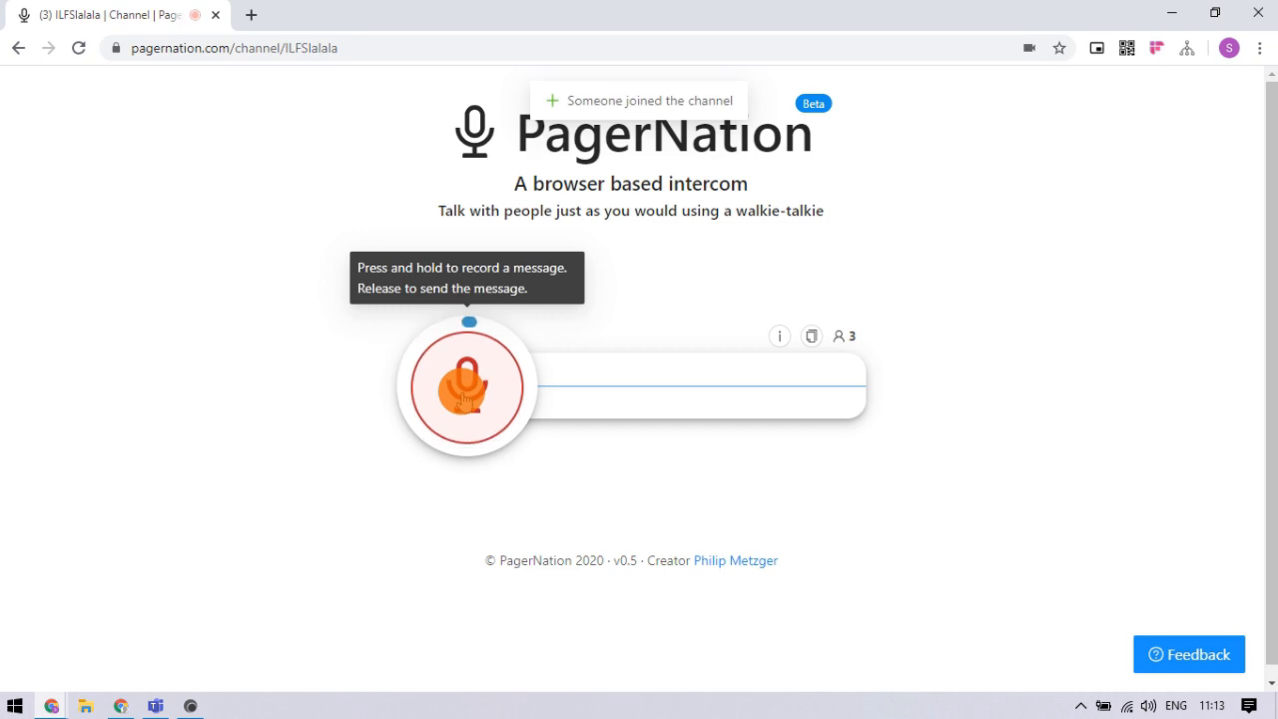
click(466, 386)
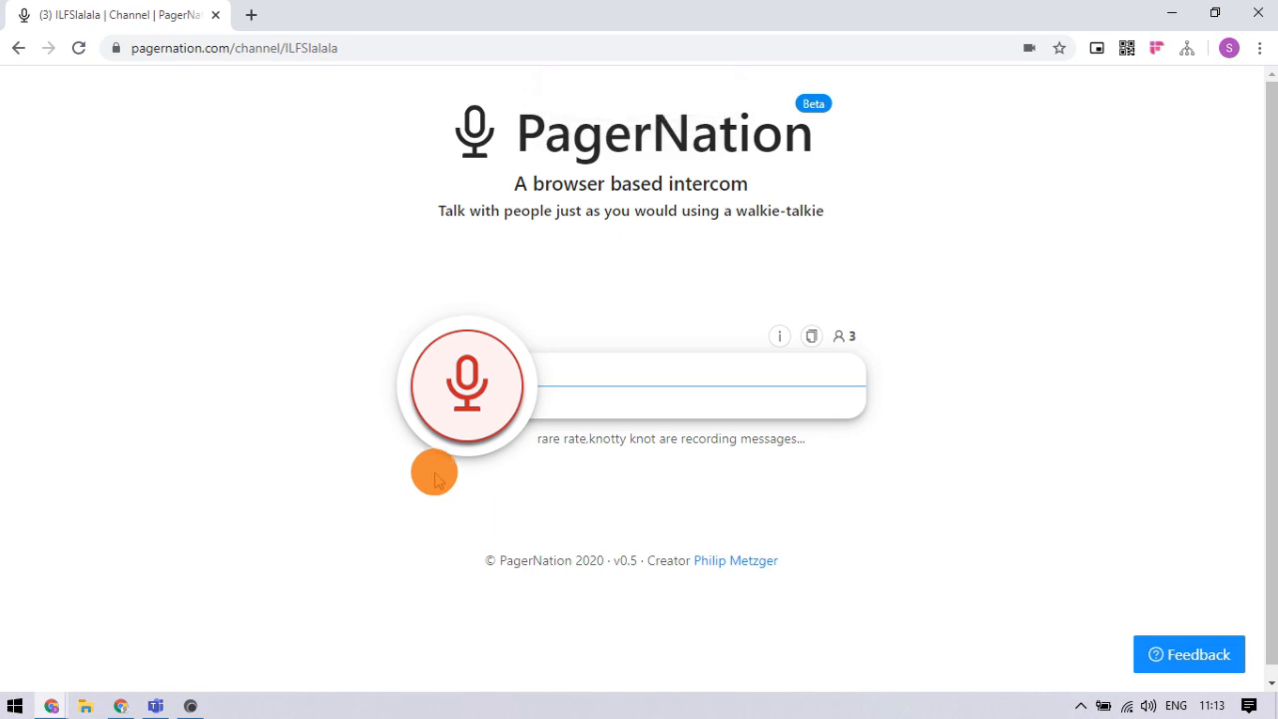
mouse_move(594, 449)
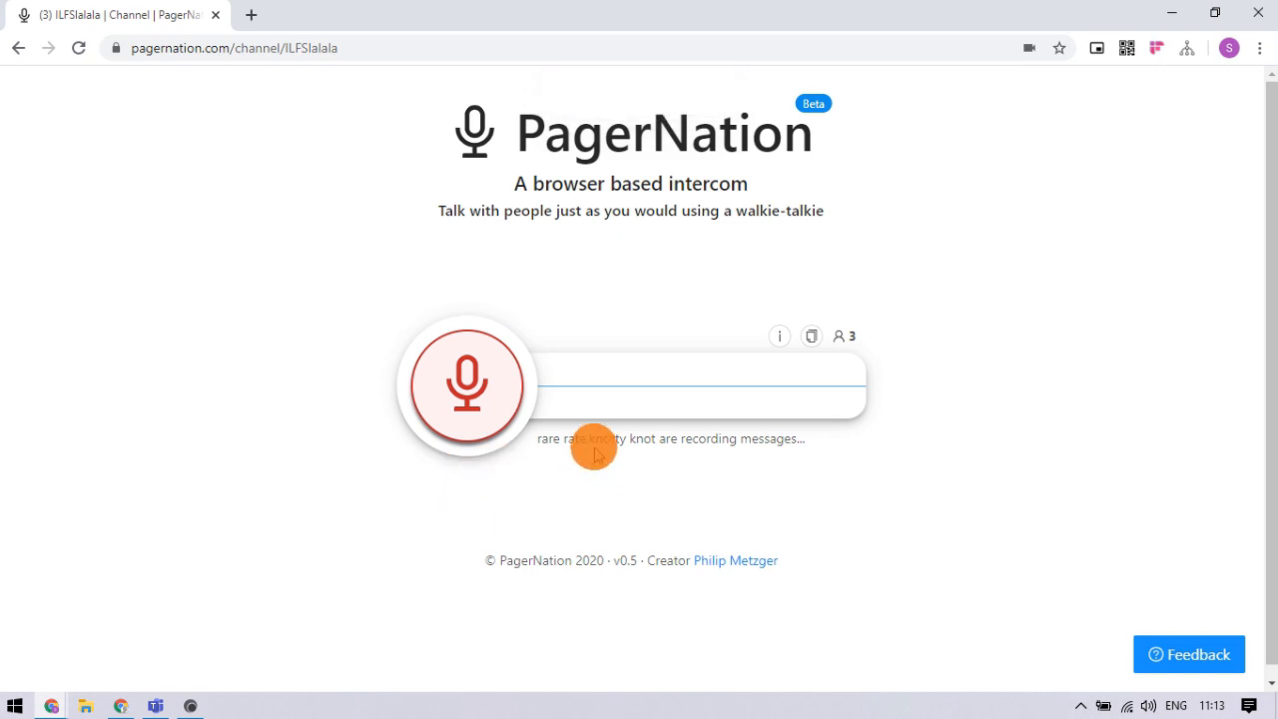
mouse_move(715, 493)
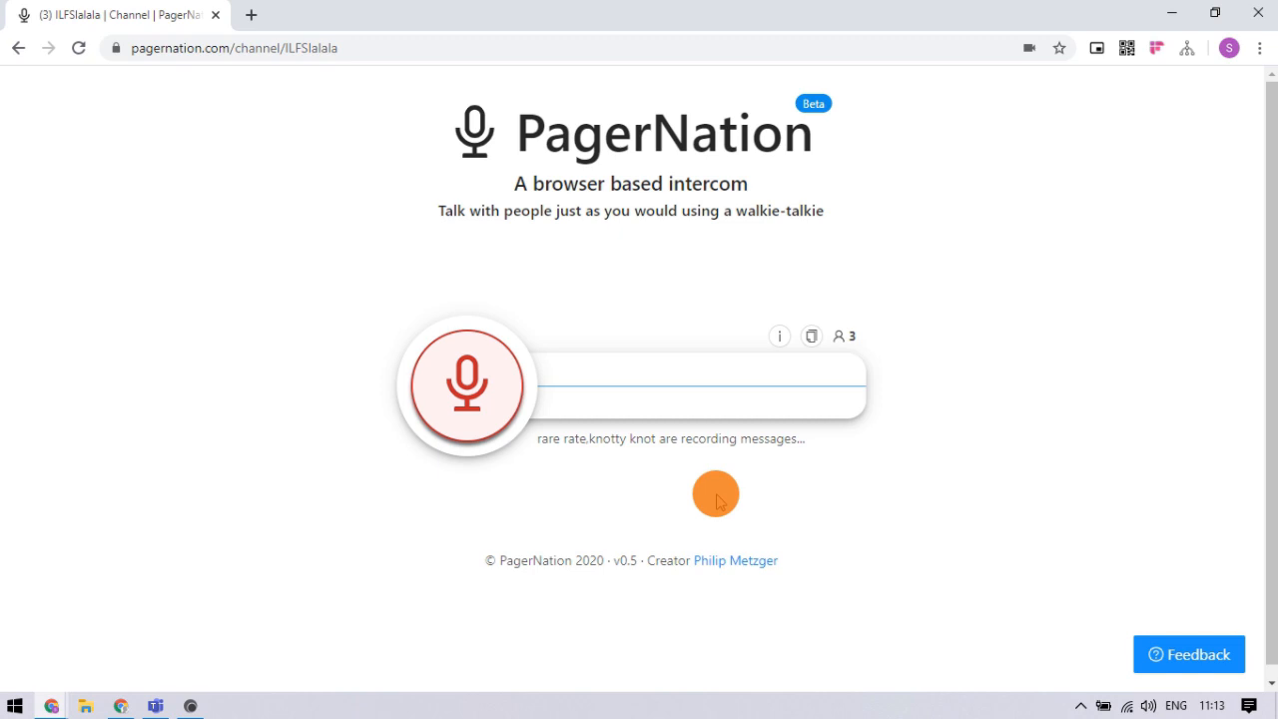
mouse_move(1064, 382)
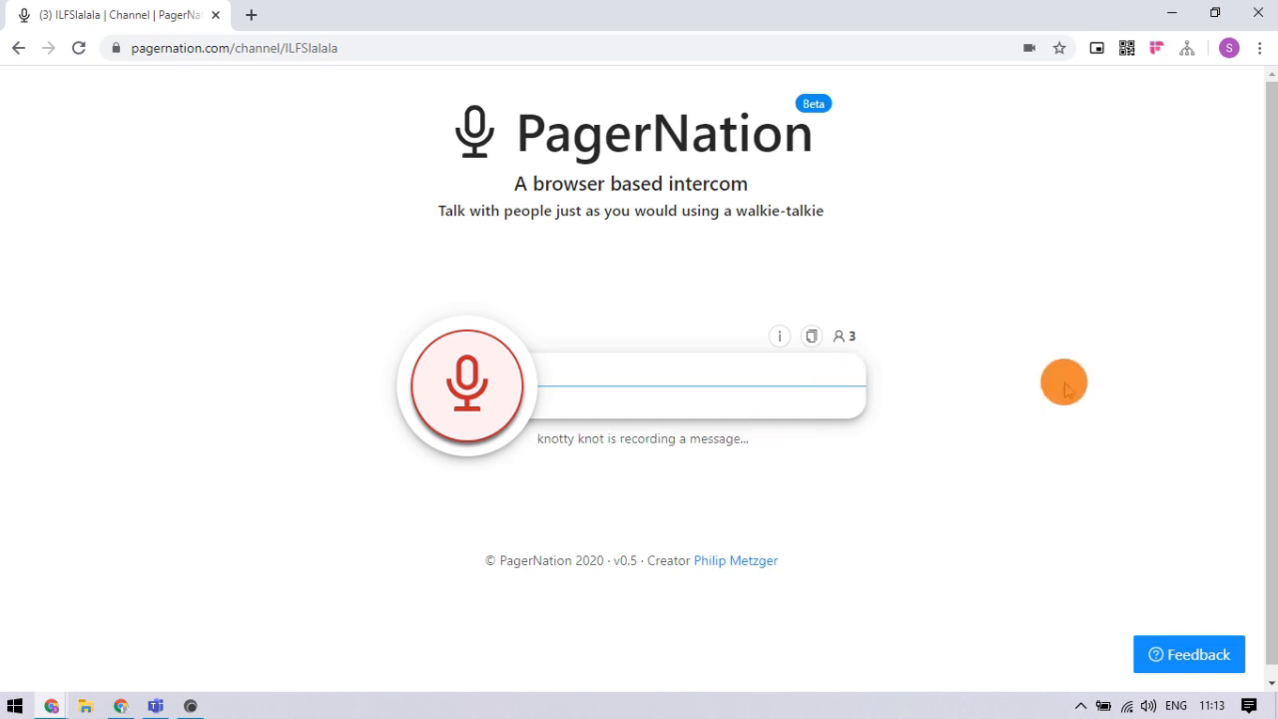